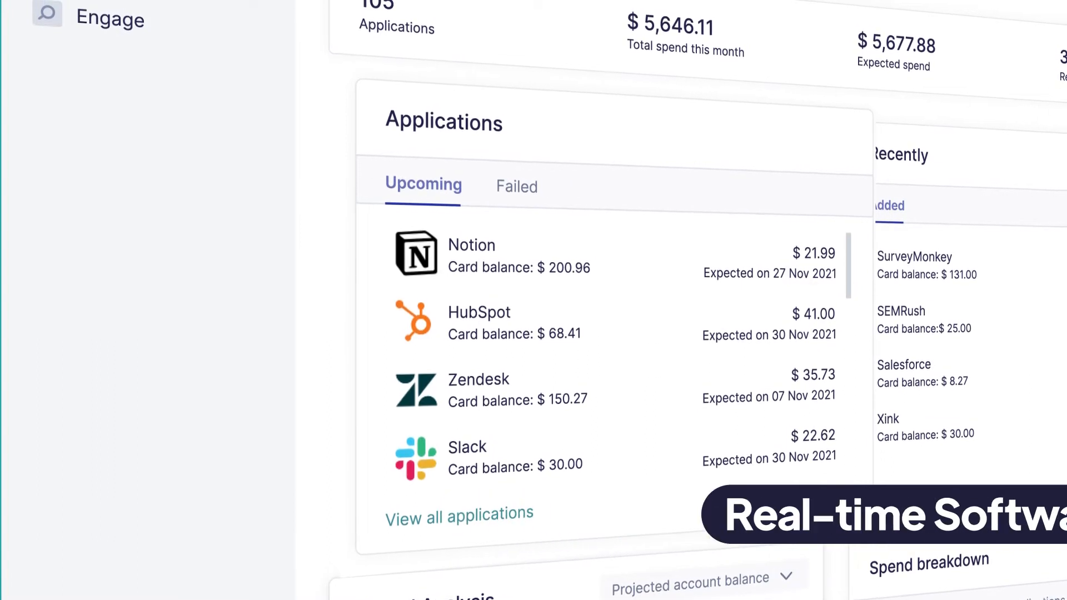
- Show the spend breakdown by team (Marketing, Finance, Company-wide, Sales)
scroll(down, 3)
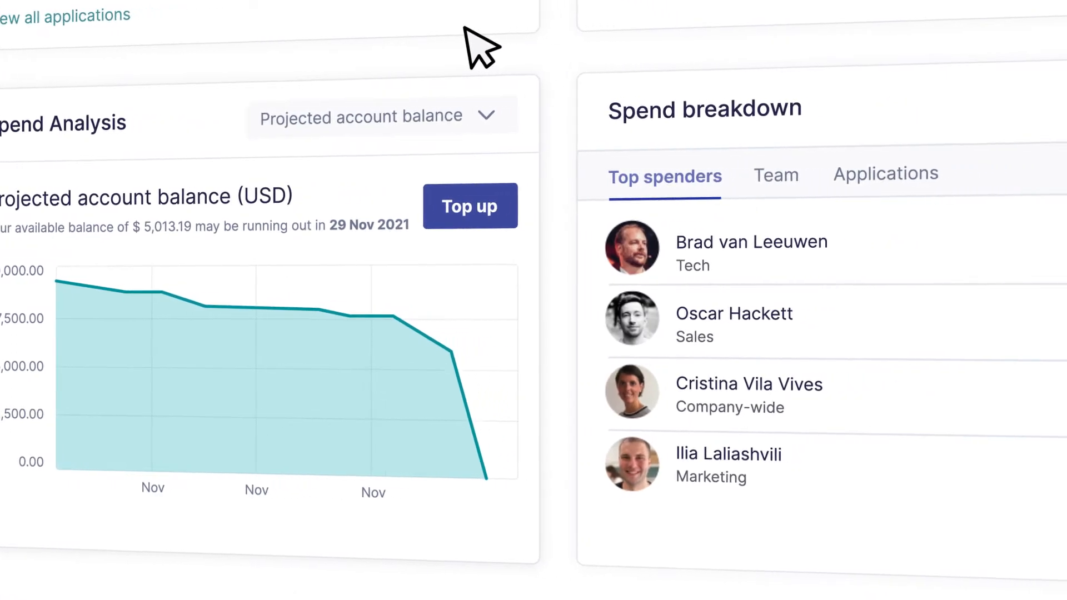
click(693, 320)
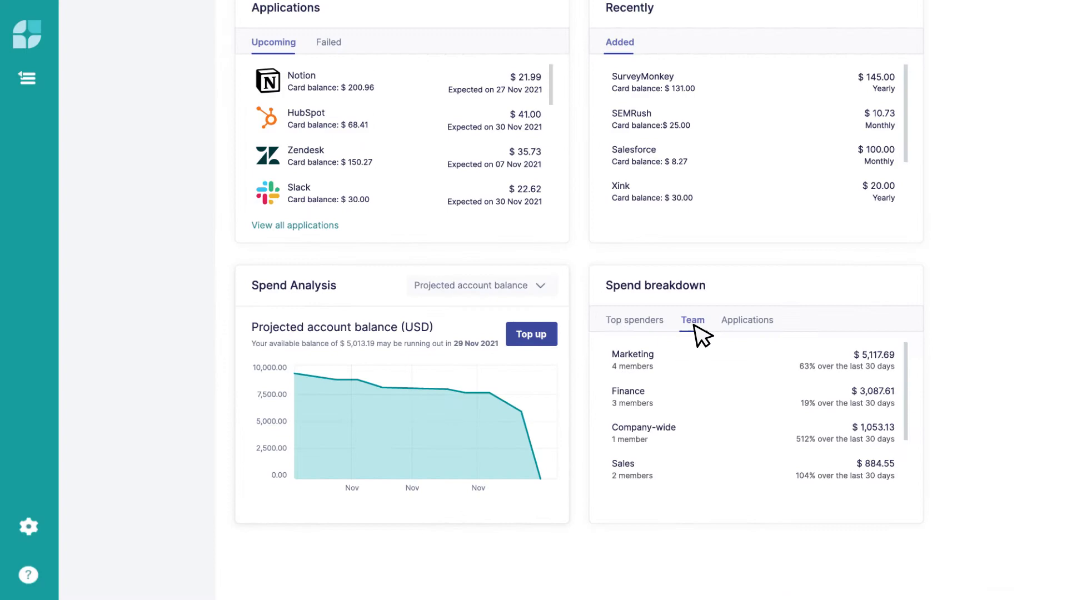
click(632, 359)
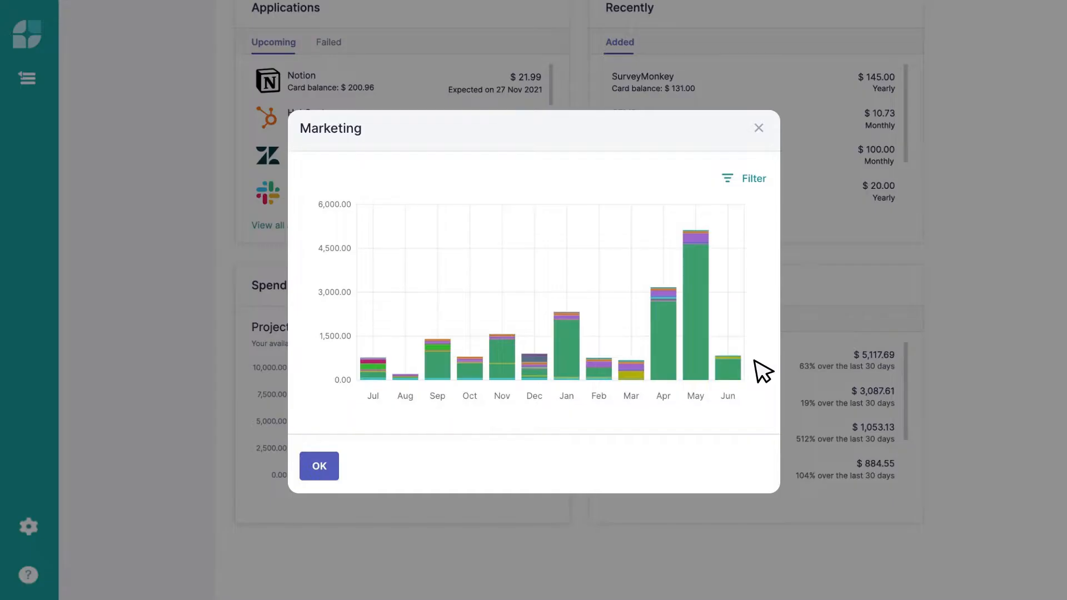
click(319, 465)
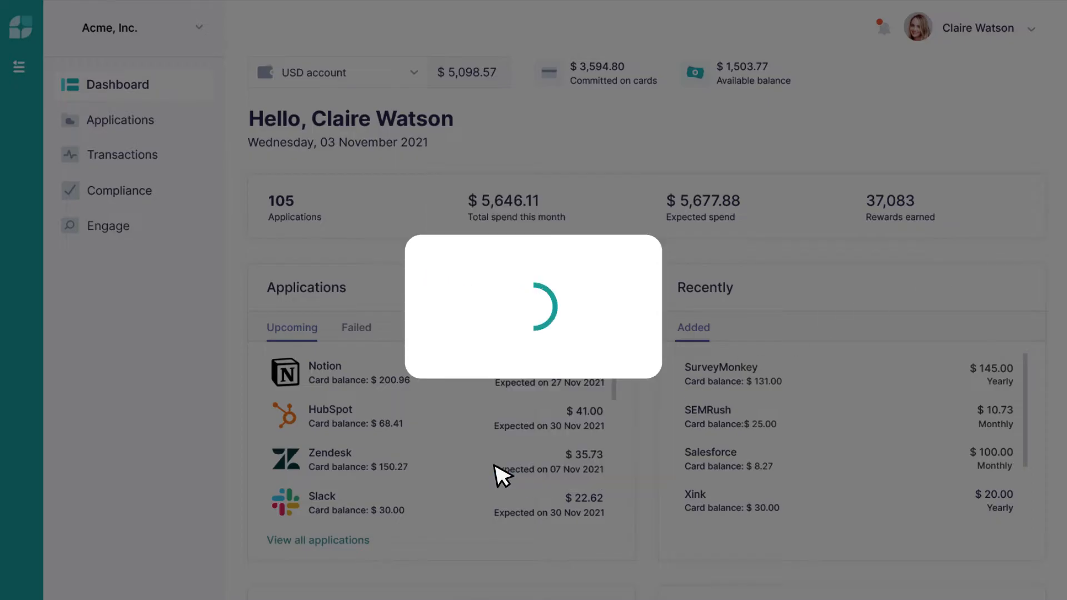
- Review user usage analytics and one user's SaaS access details
click(322, 495)
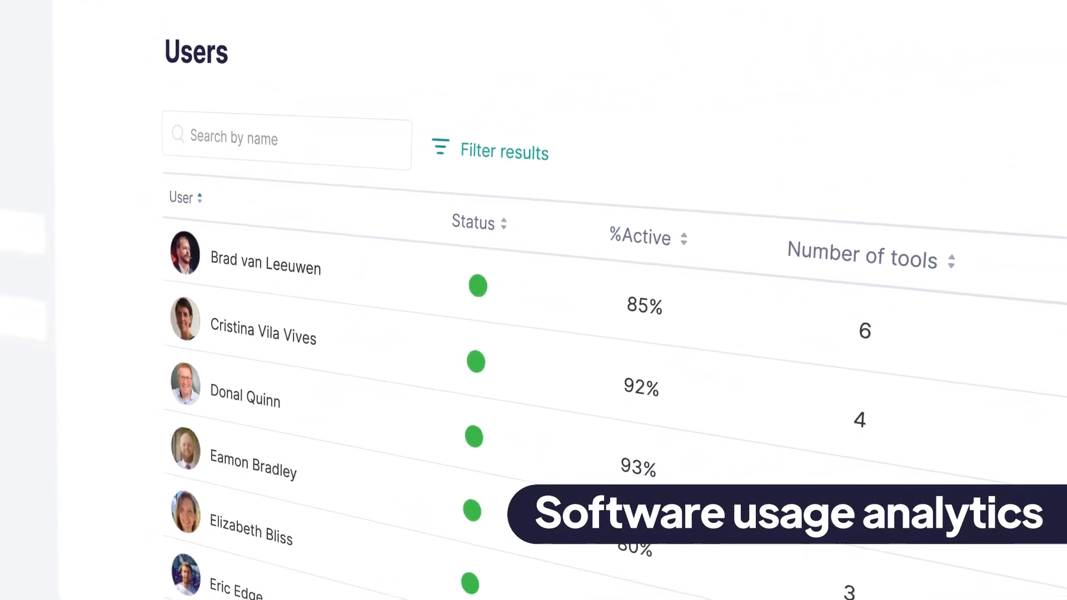
click(245, 399)
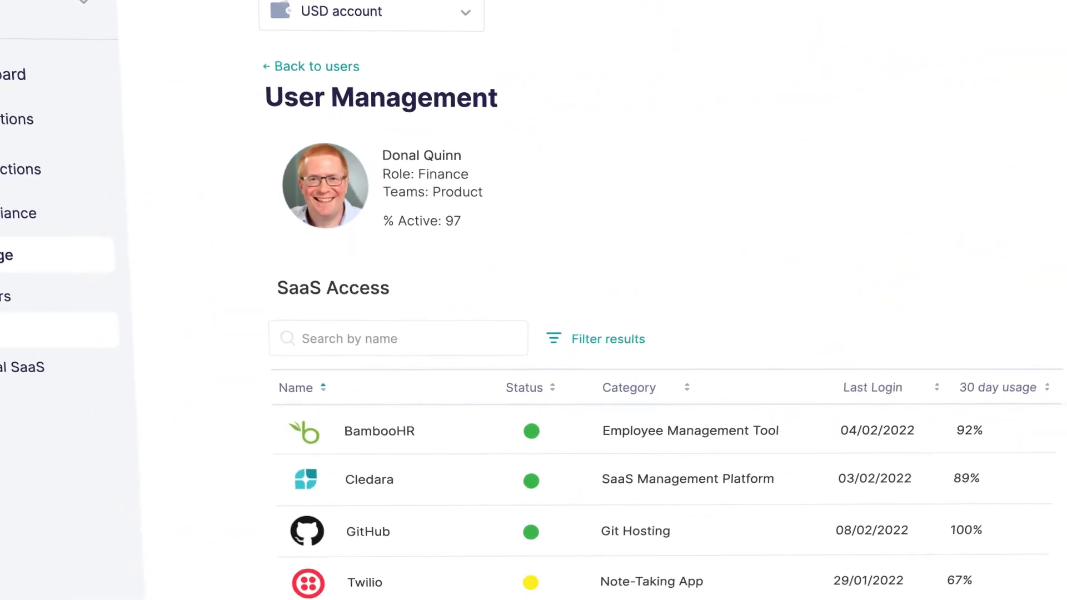
scroll(down, 3)
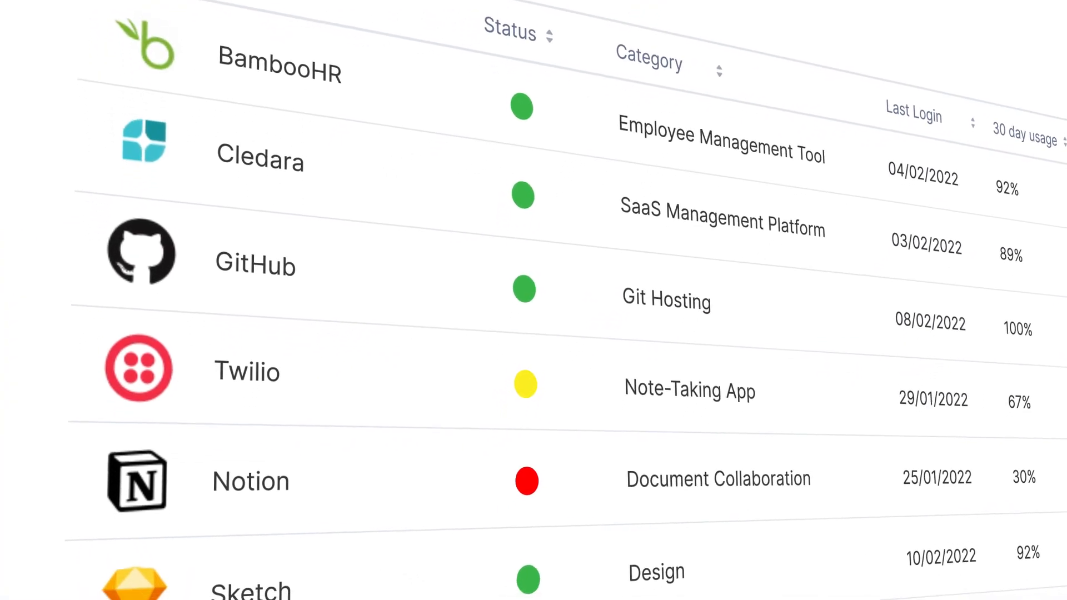
scroll(down, 3)
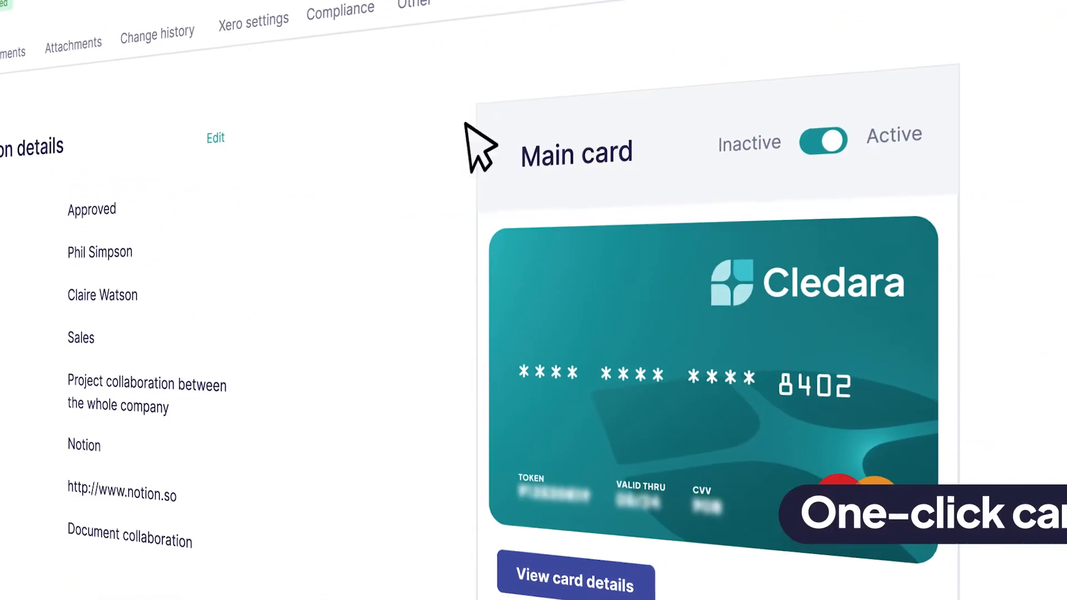
- Deactivate the Notion subscription's main card ending 8402
click(822, 140)
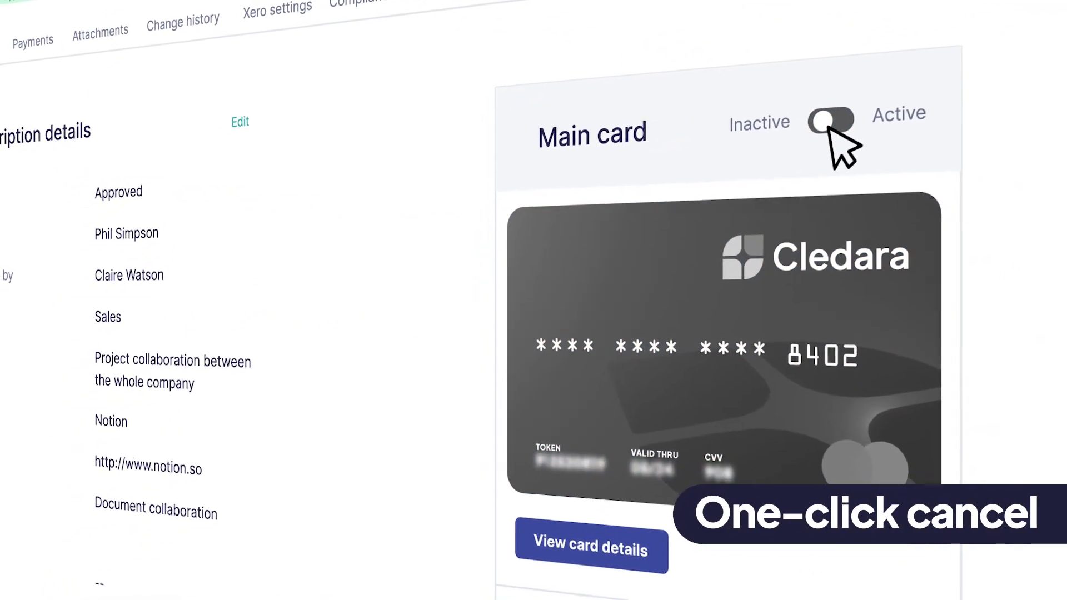